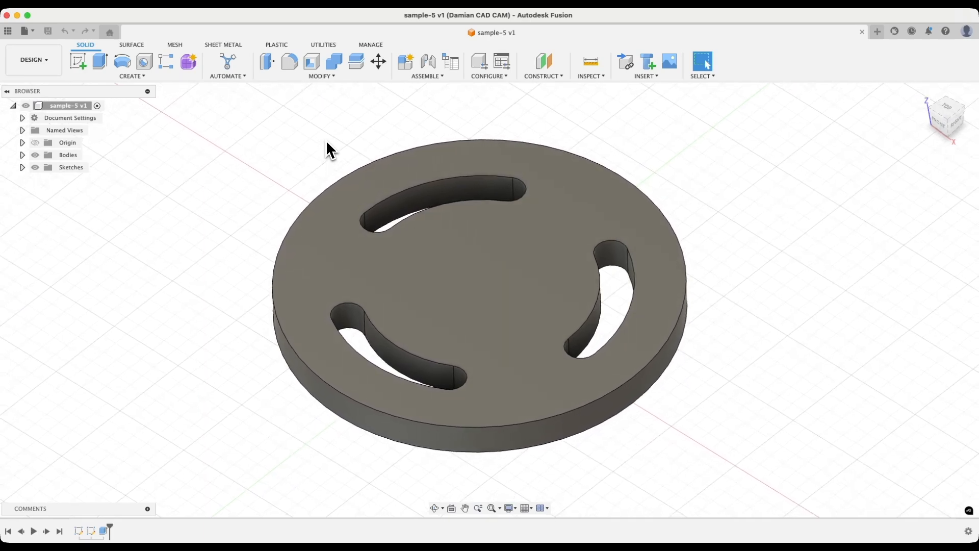
mouse_move(833, 70)
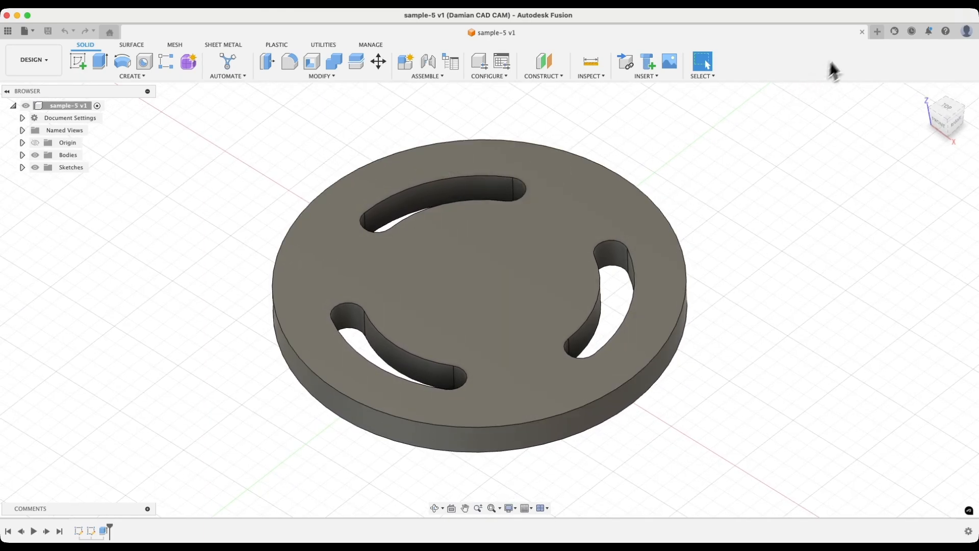
- Start a new blank untitled design alongside the existing part file
click(877, 31)
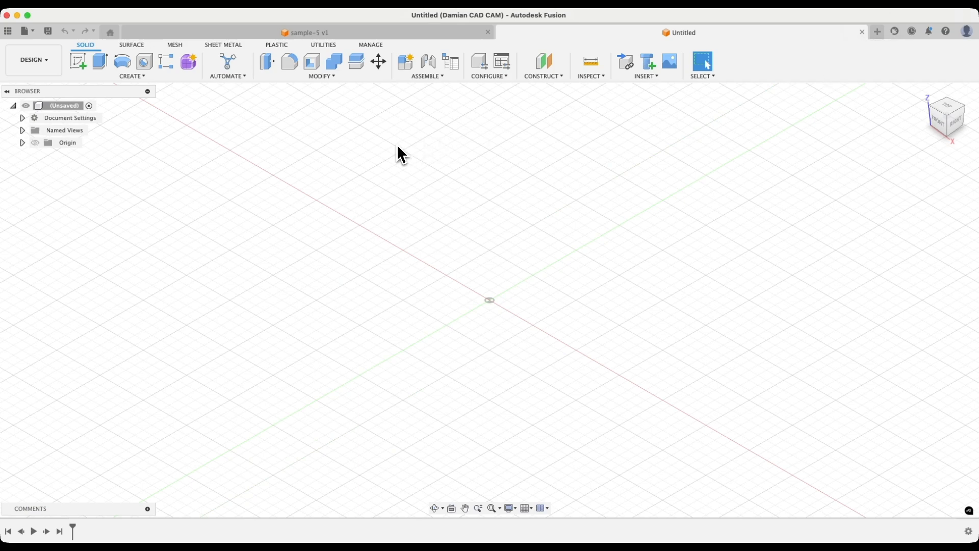
mouse_move(99, 60)
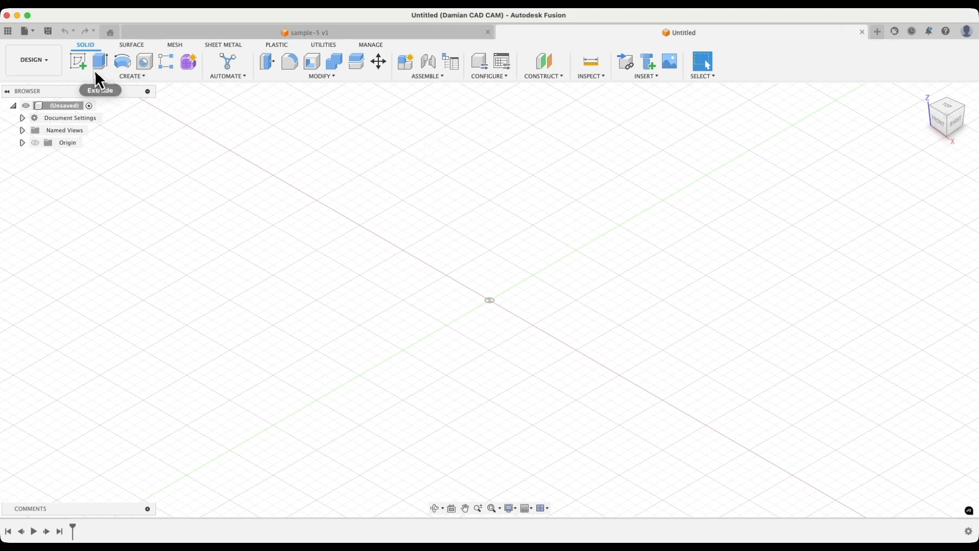
mouse_move(79, 61)
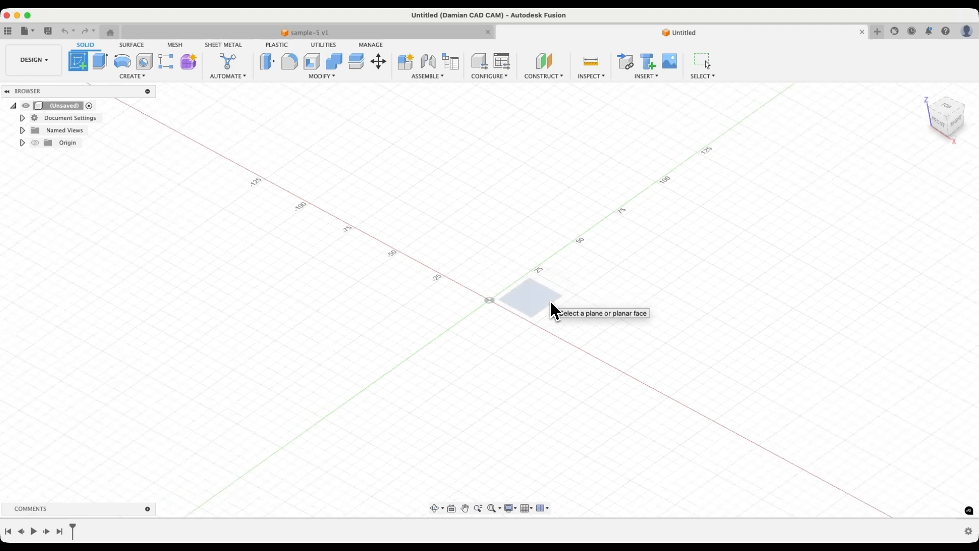
- Begin a sketch on the top XY plane with the Center Diameter Circle tool active
click(527, 299)
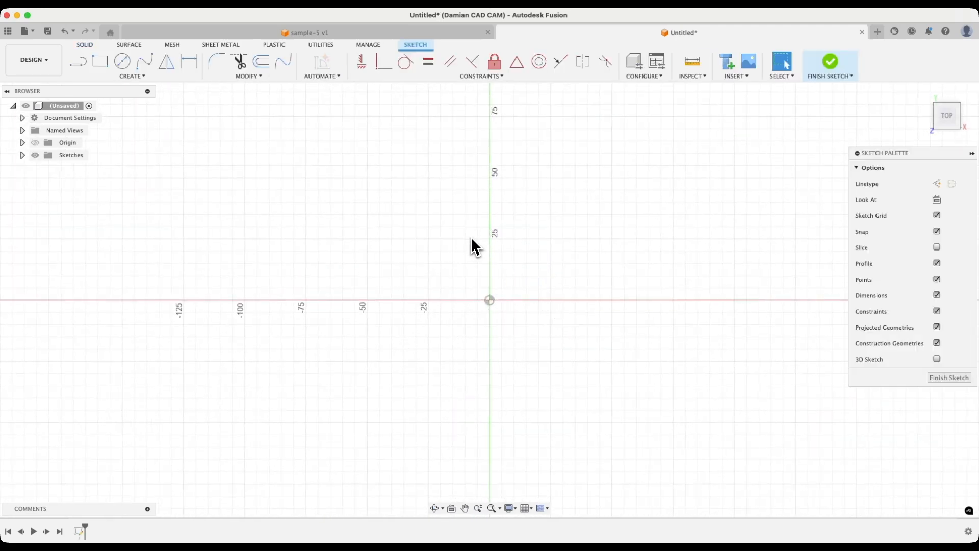
click(123, 60)
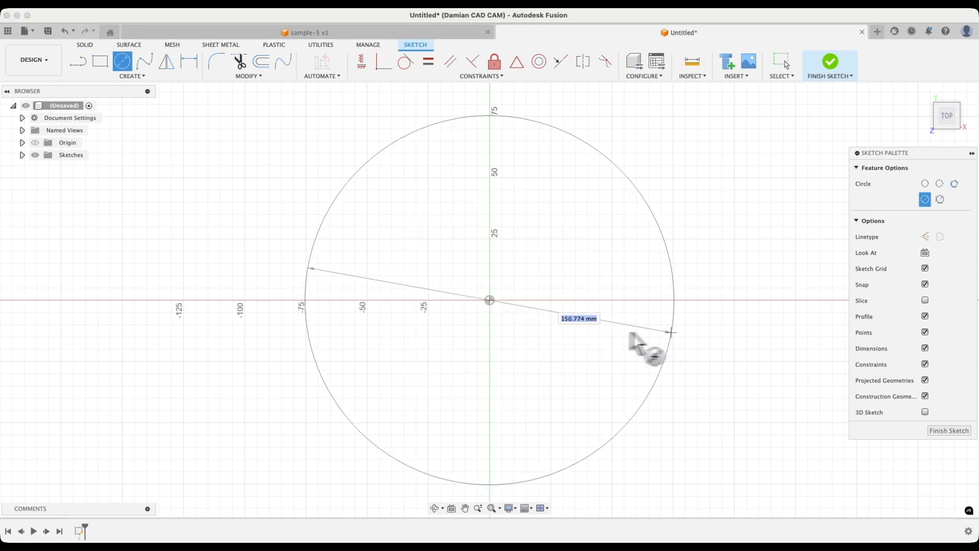
mouse_move(677, 342)
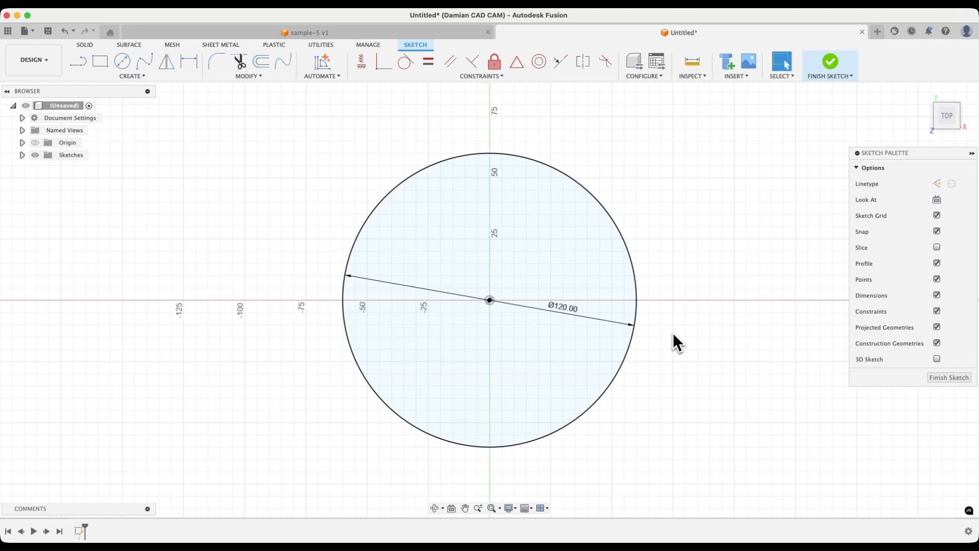
mouse_move(268, 157)
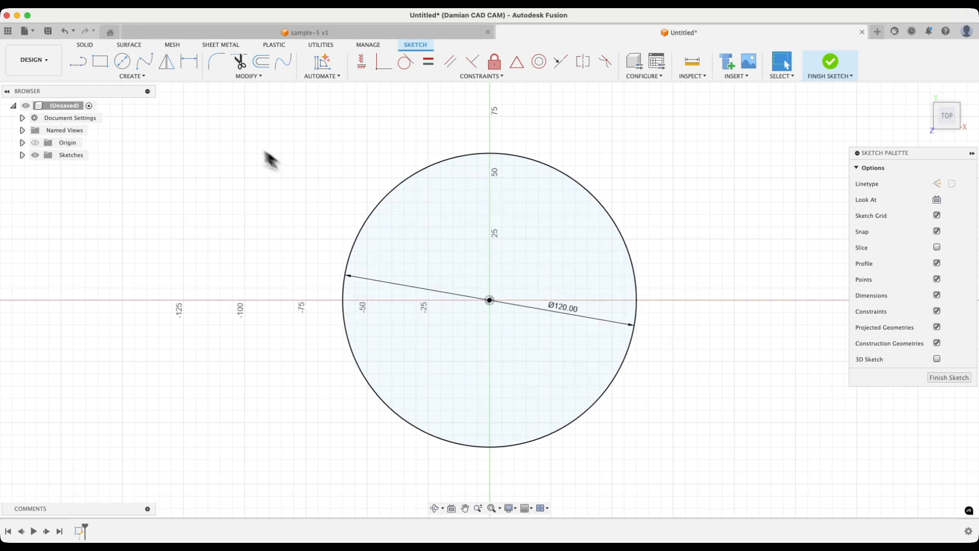
- Activate the Center Point Arc Slot tool from the sketch Create menu
click(131, 67)
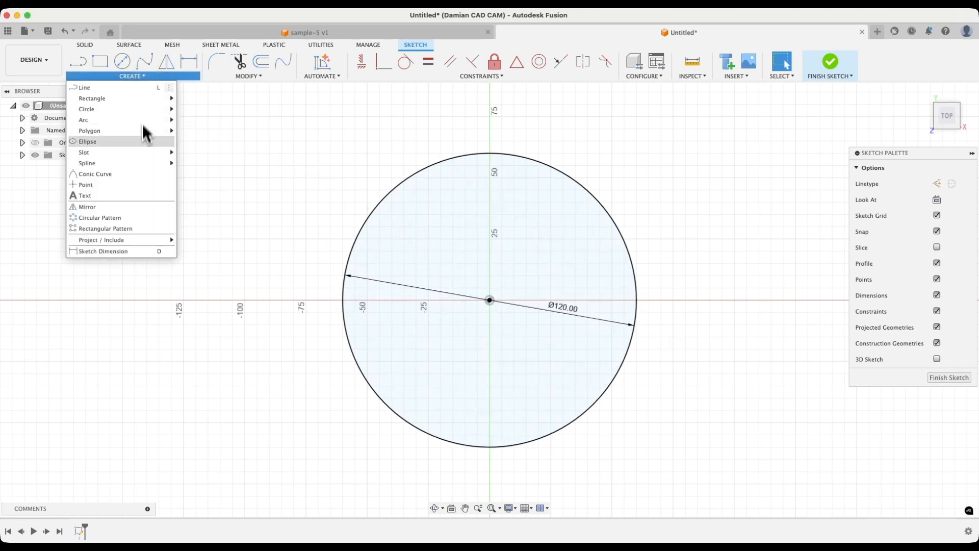
mouse_move(83, 152)
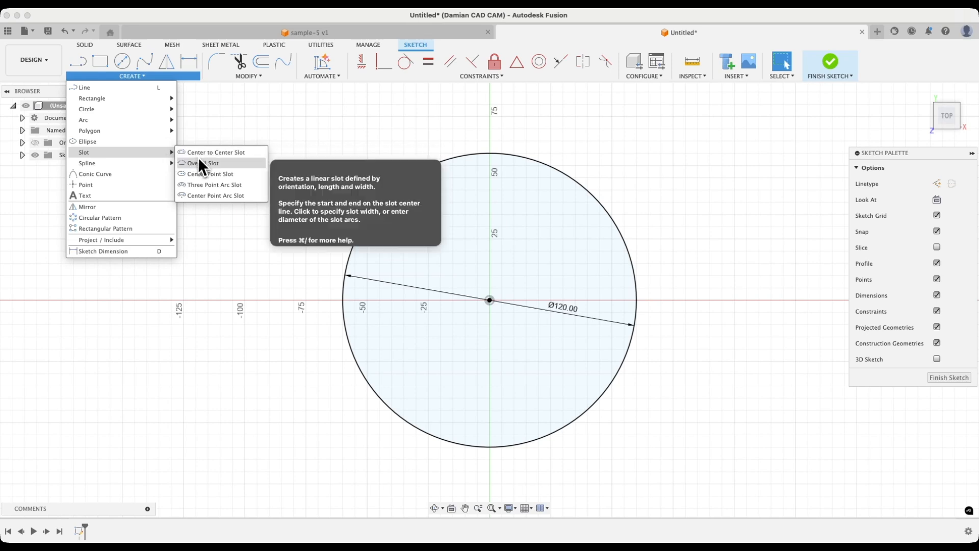
mouse_move(215, 196)
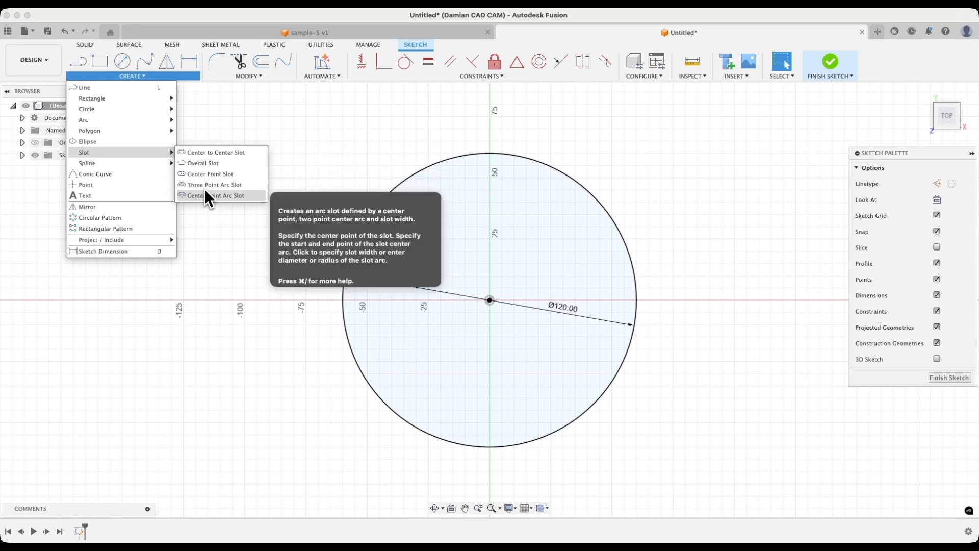
mouse_move(221, 206)
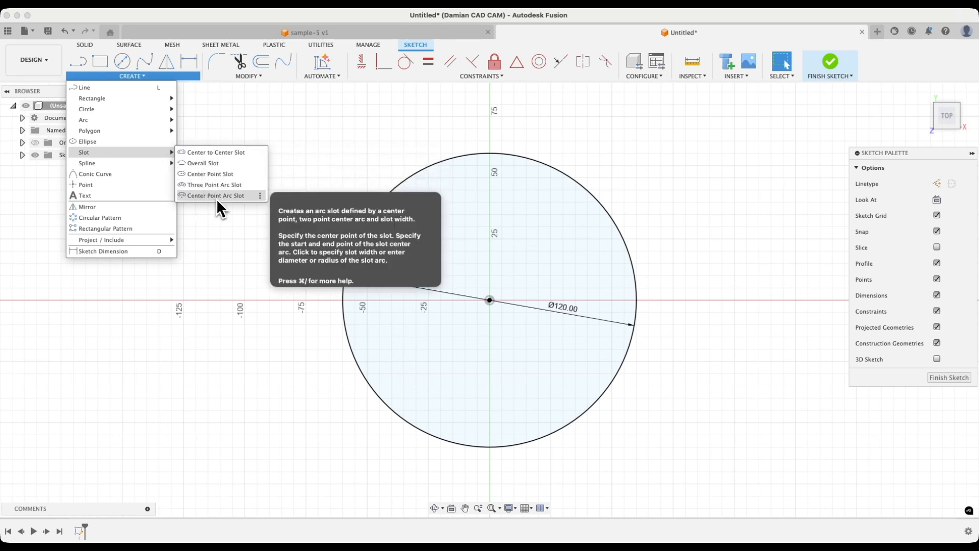
mouse_move(203, 209)
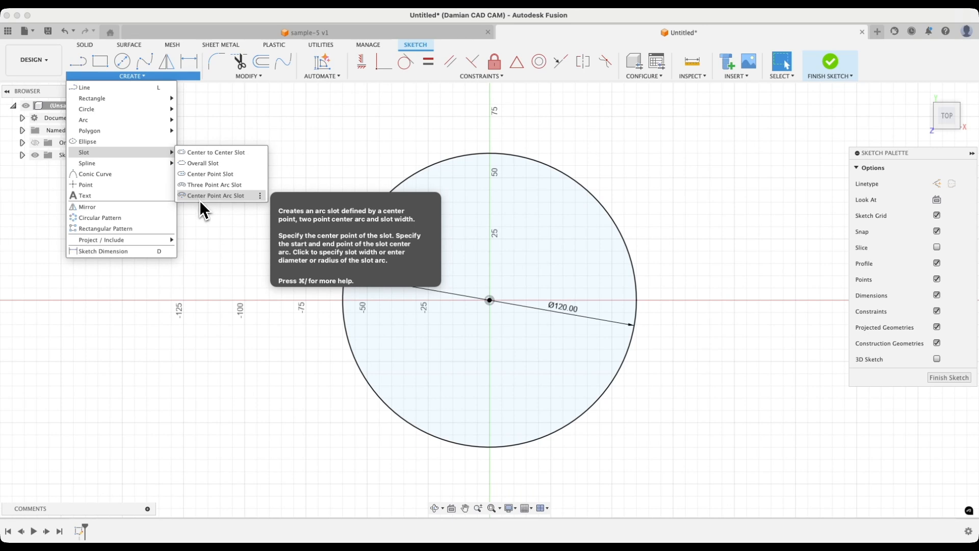
mouse_move(218, 206)
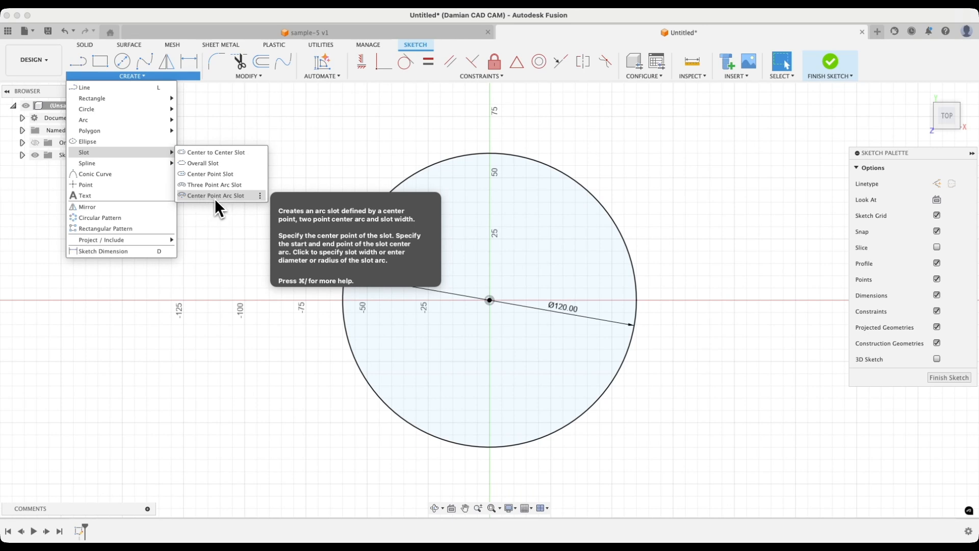
click(216, 196)
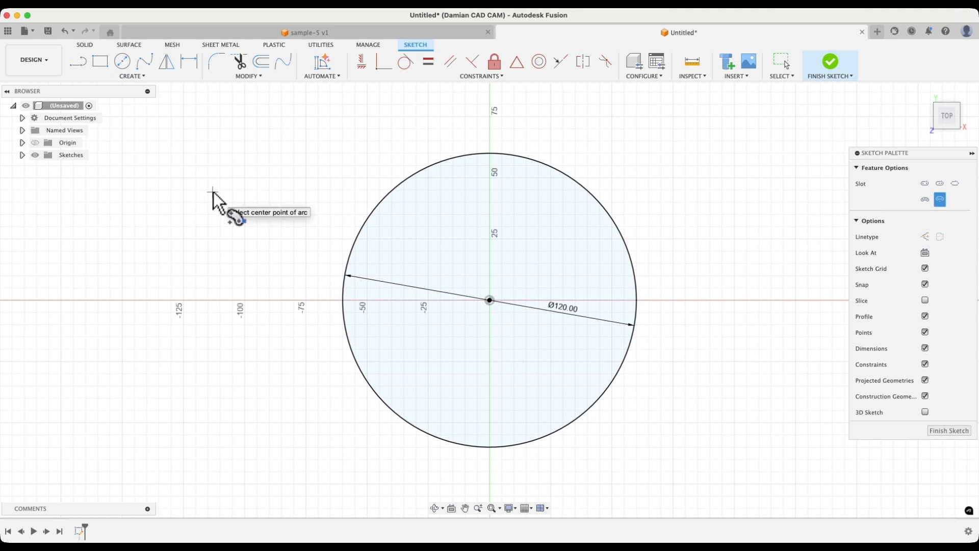
mouse_move(441, 253)
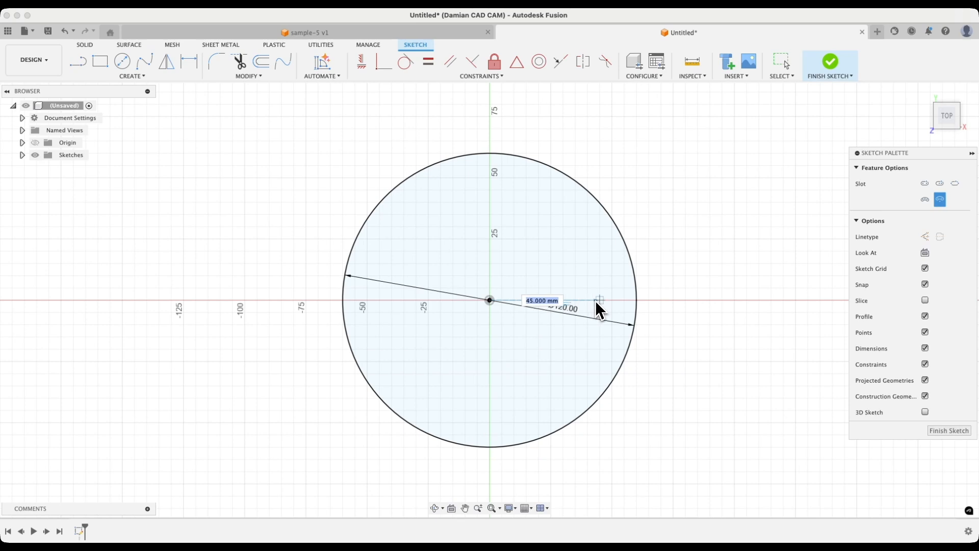
mouse_move(602, 315)
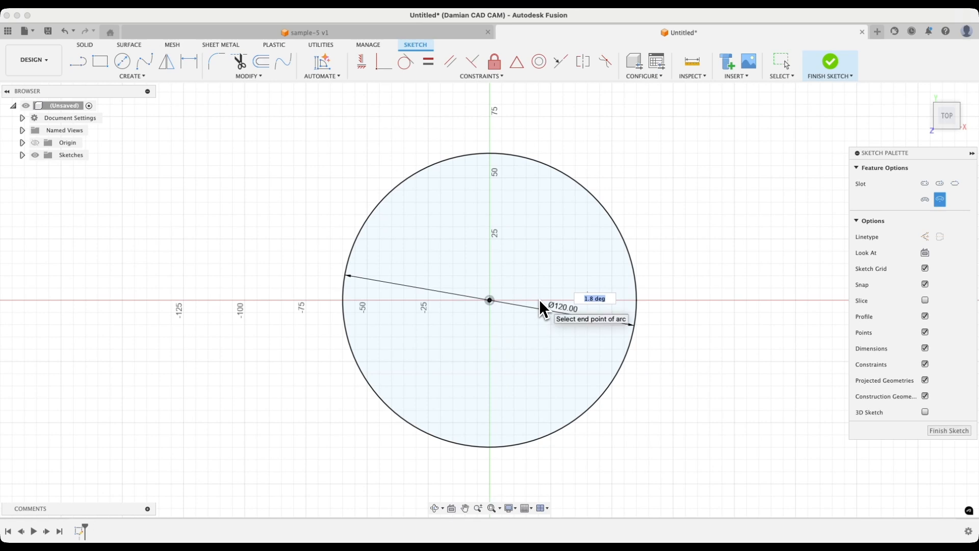
mouse_move(542, 250)
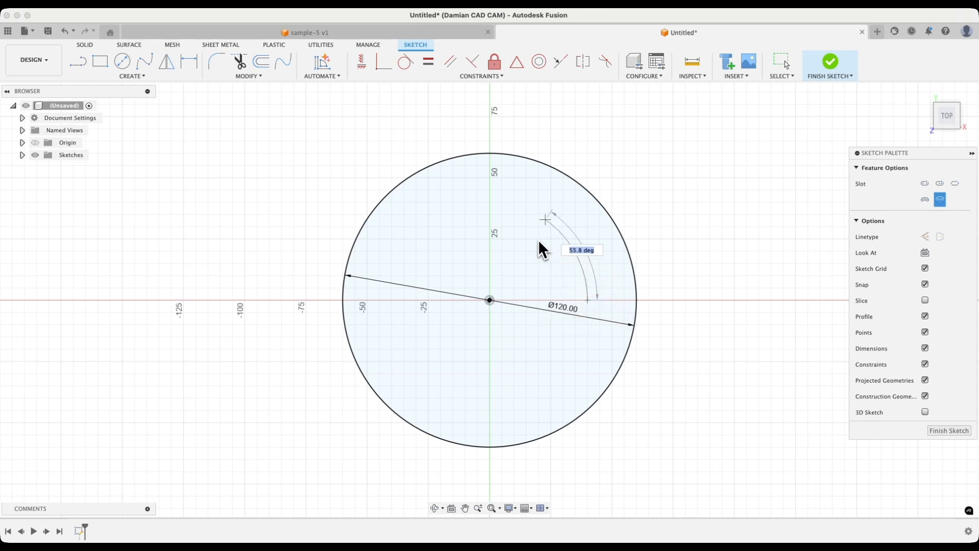
mouse_move(536, 244)
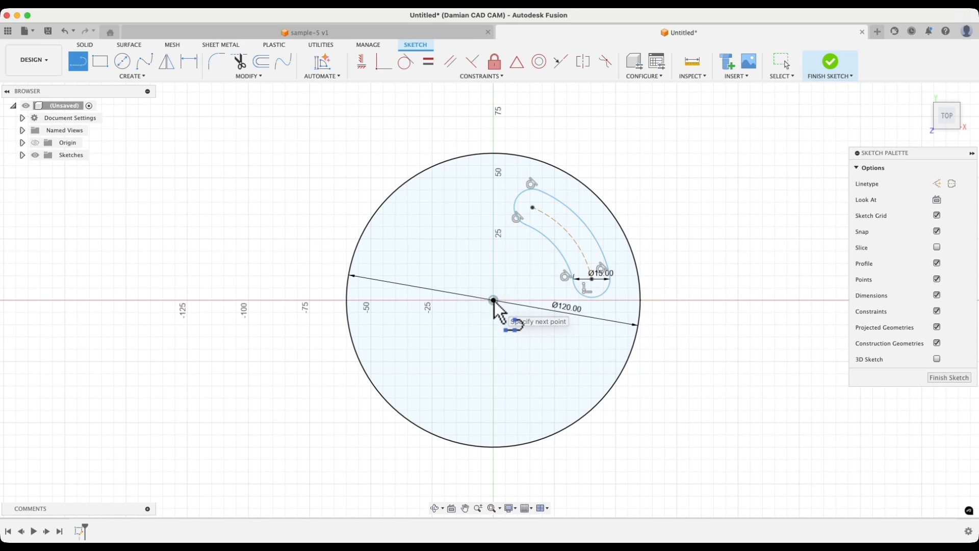
mouse_move(590, 291)
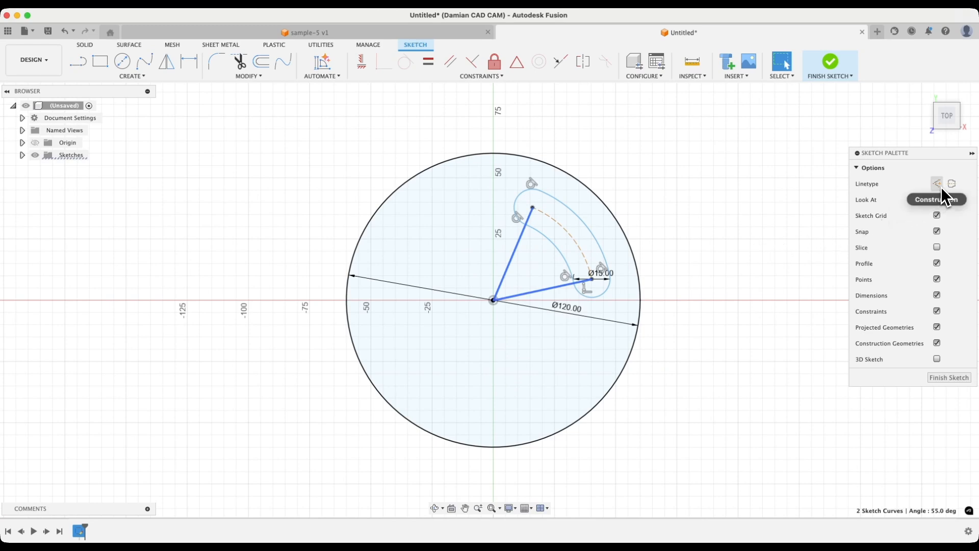
- Make both radial lines construction lines, then select only the lower one
click(936, 184)
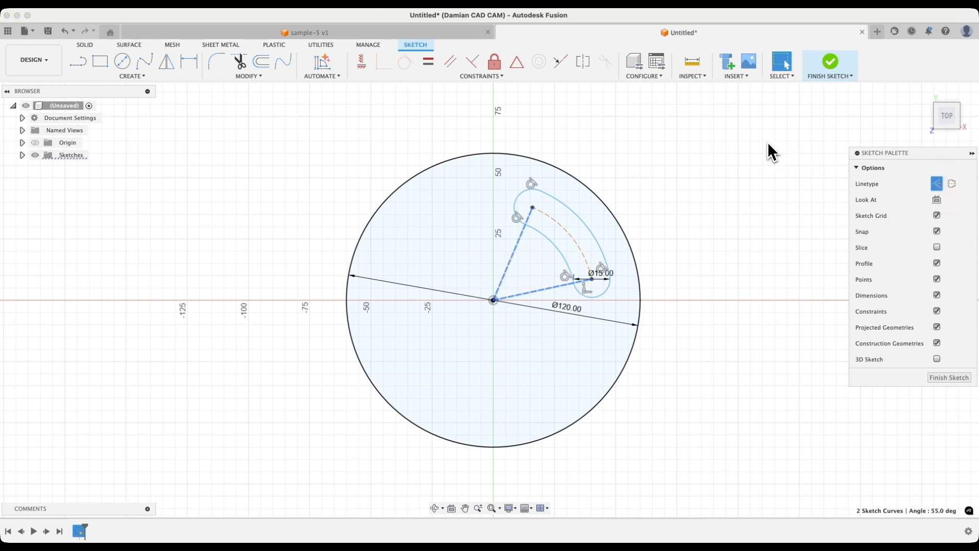
click(592, 123)
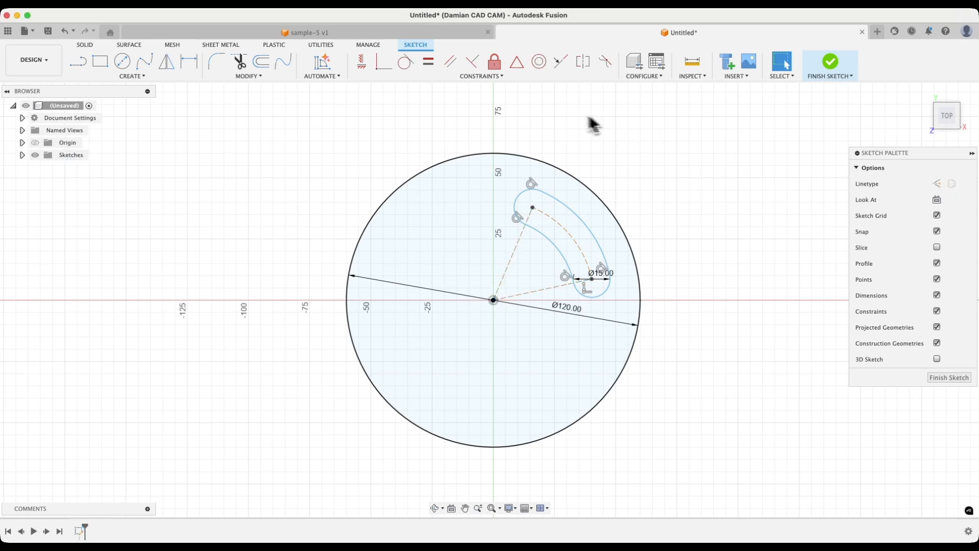
mouse_move(390, 143)
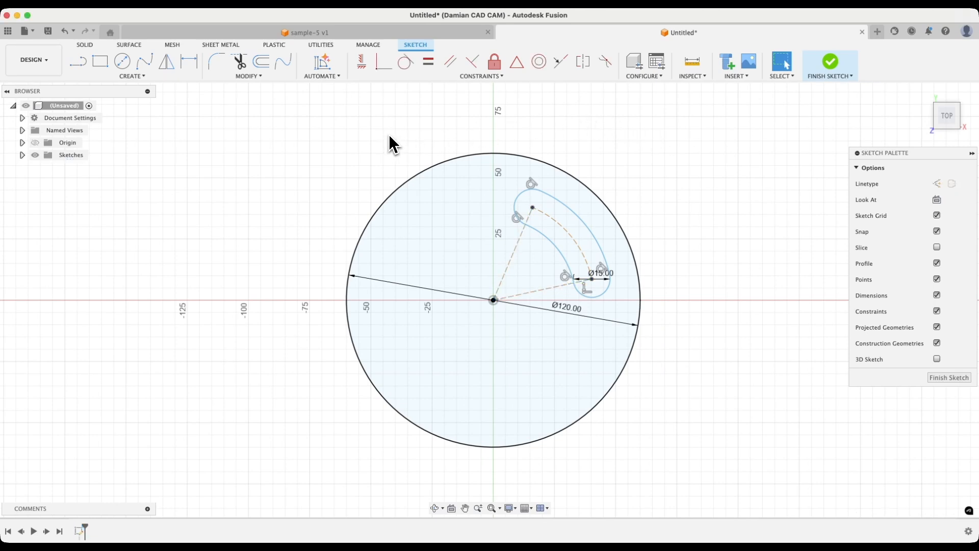
click(494, 227)
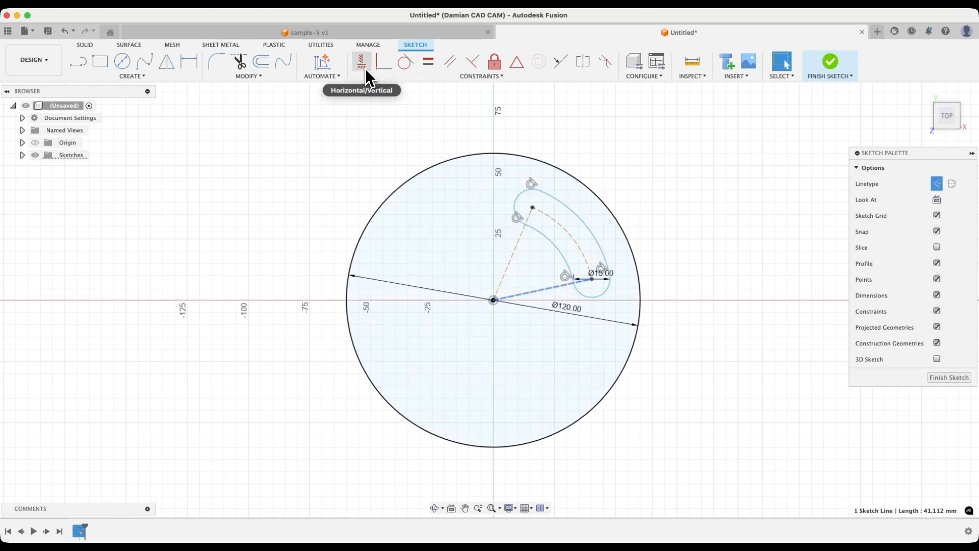
- Make the lower radial line horizontal, dimension it to 40 mm, and close the slot outline
click(361, 61)
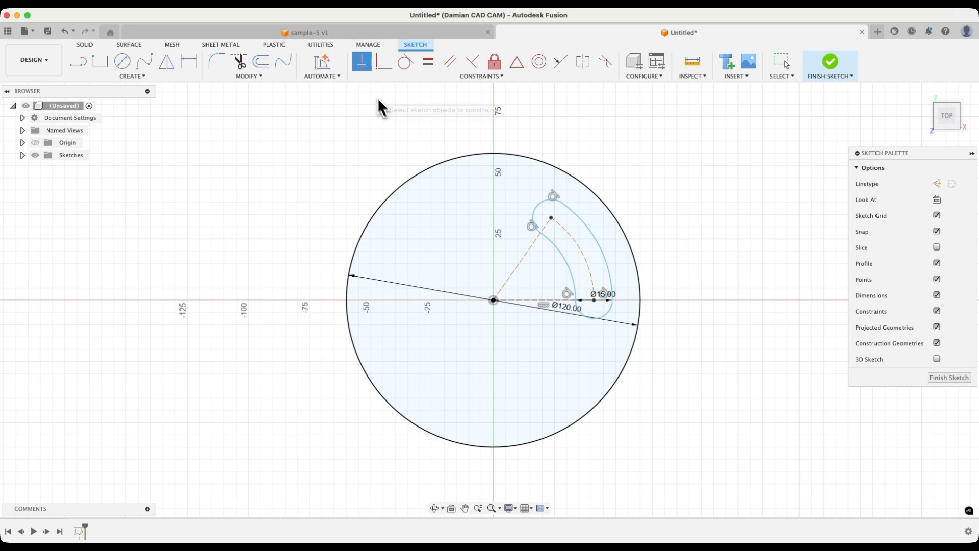
mouse_move(231, 124)
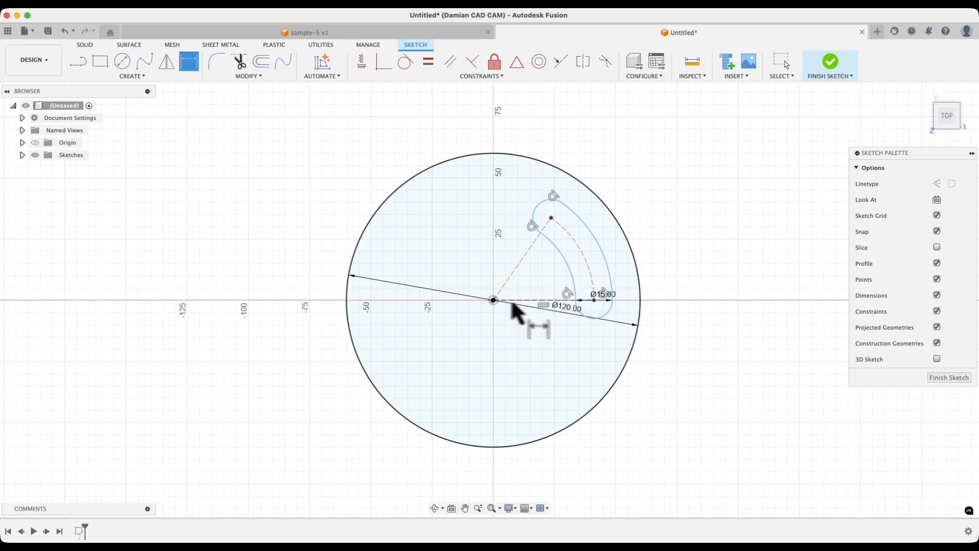
click(544, 300)
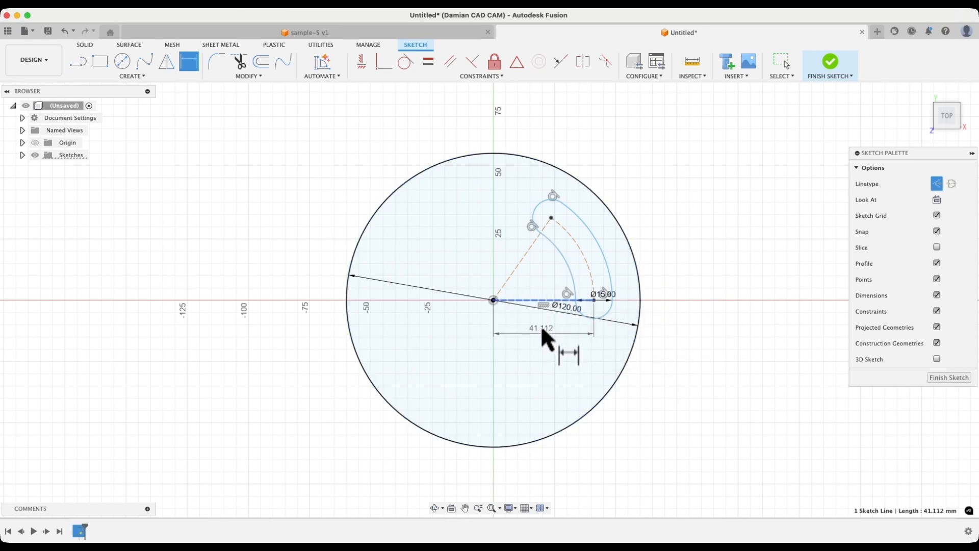
double_click(541, 327)
text(40)
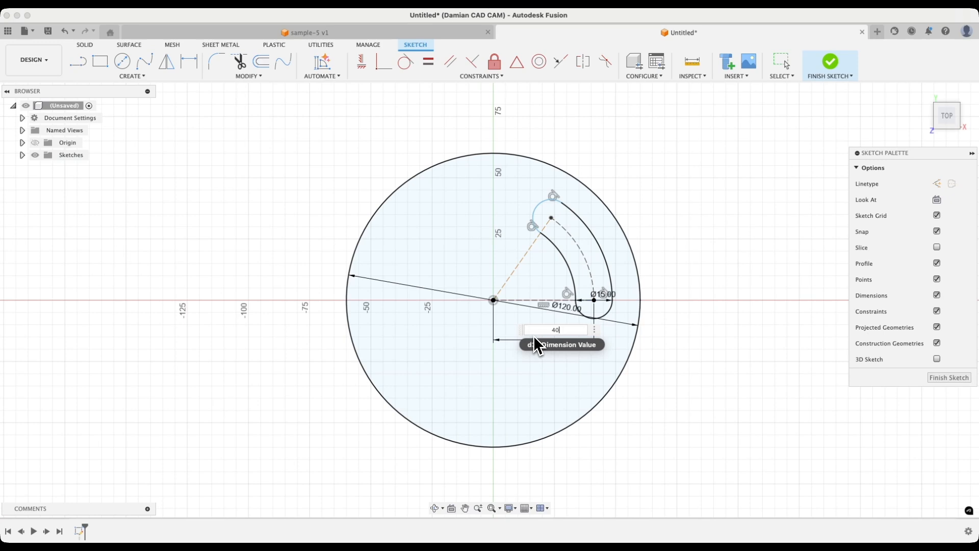
key(Return)
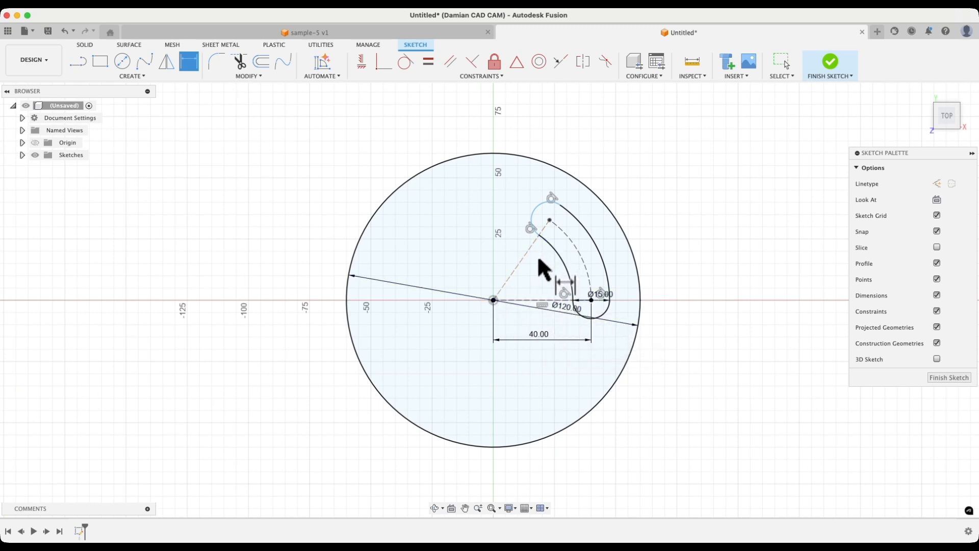
click(518, 262)
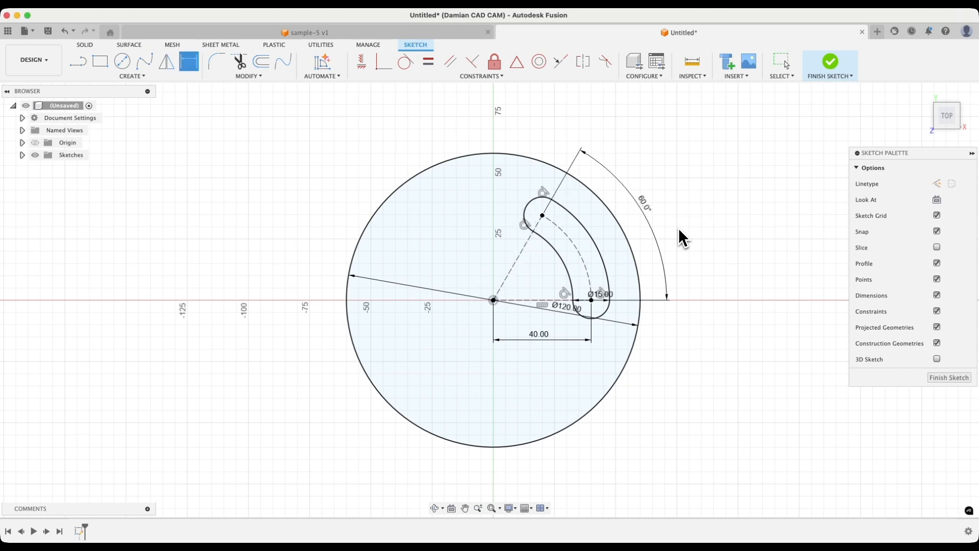
mouse_move(680, 238)
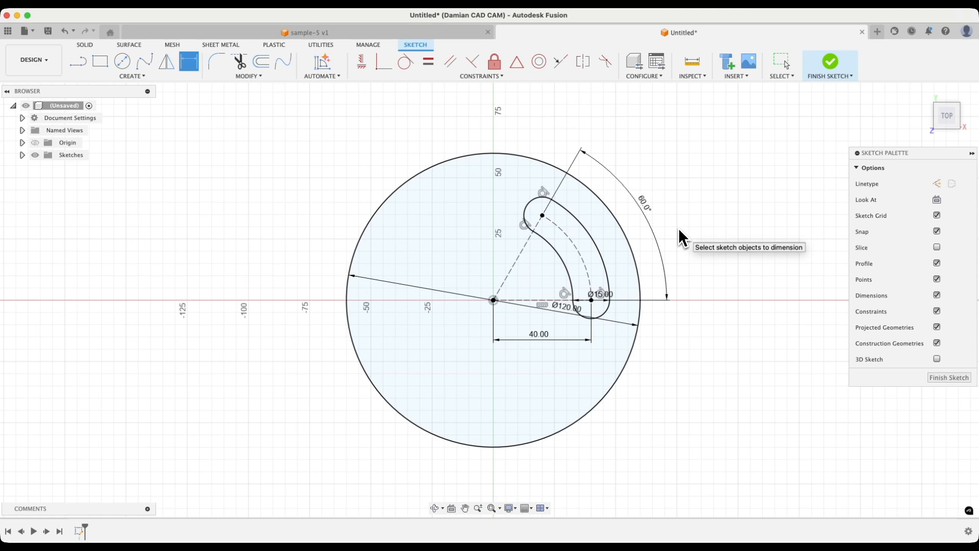
mouse_move(594, 233)
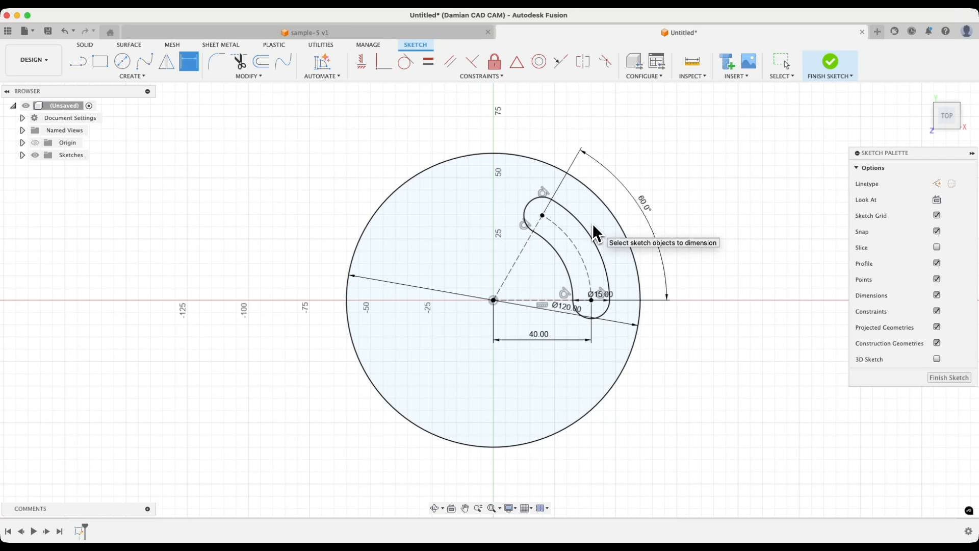
mouse_move(592, 231)
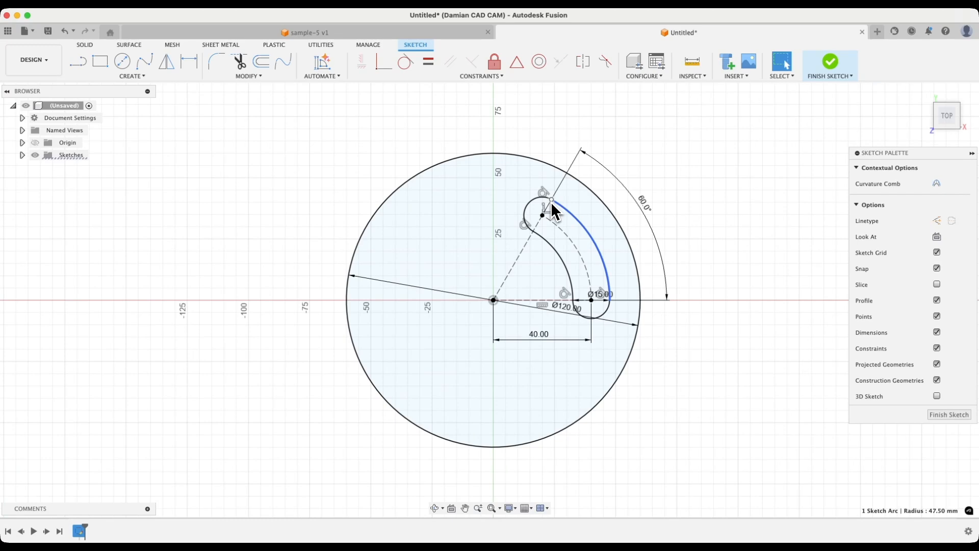
click(512, 209)
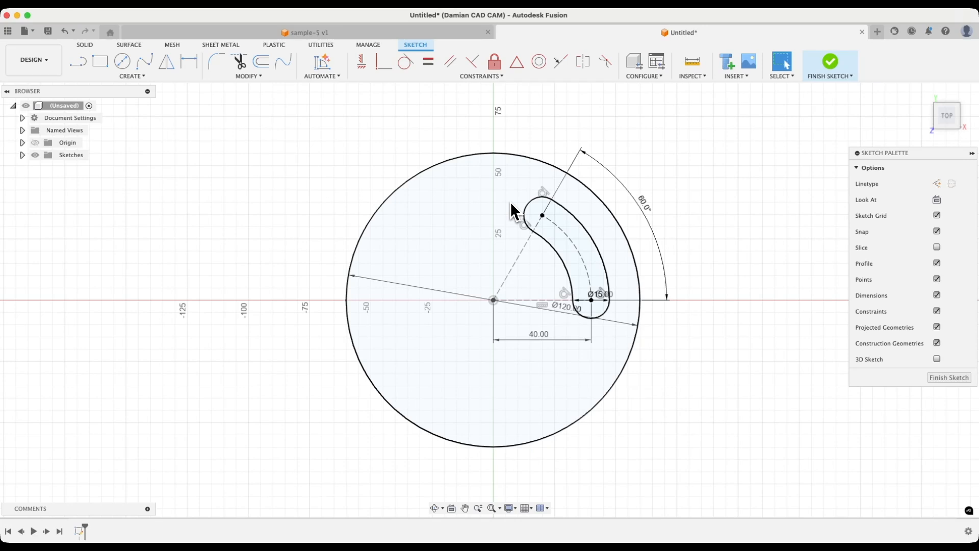
mouse_move(461, 262)
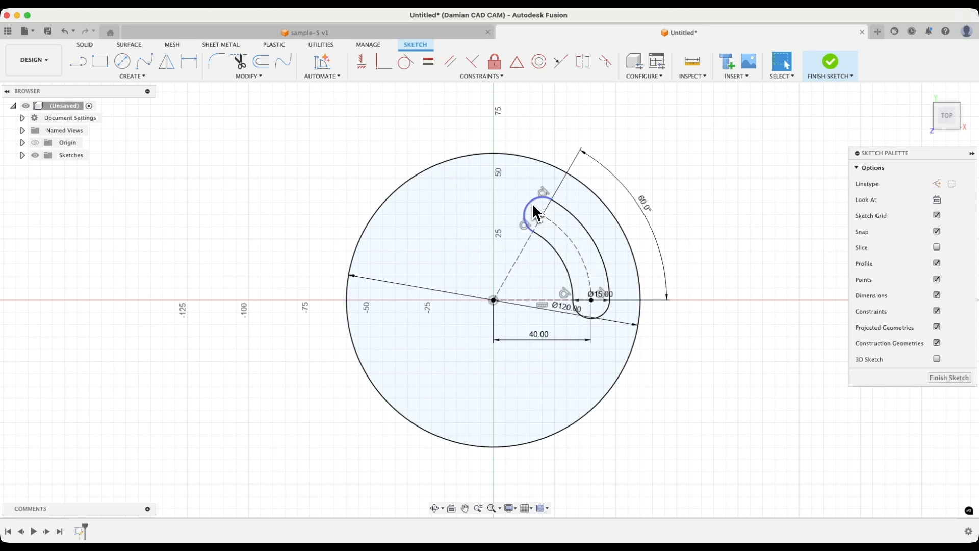
- Select the slot's four curves (130.90 mm total) and bring up the Create tools list
click(544, 206)
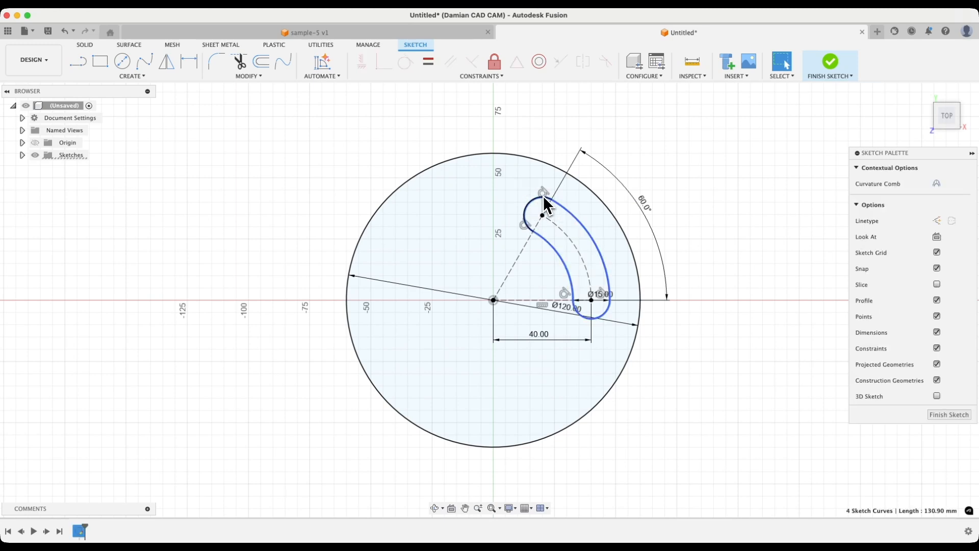
mouse_move(628, 274)
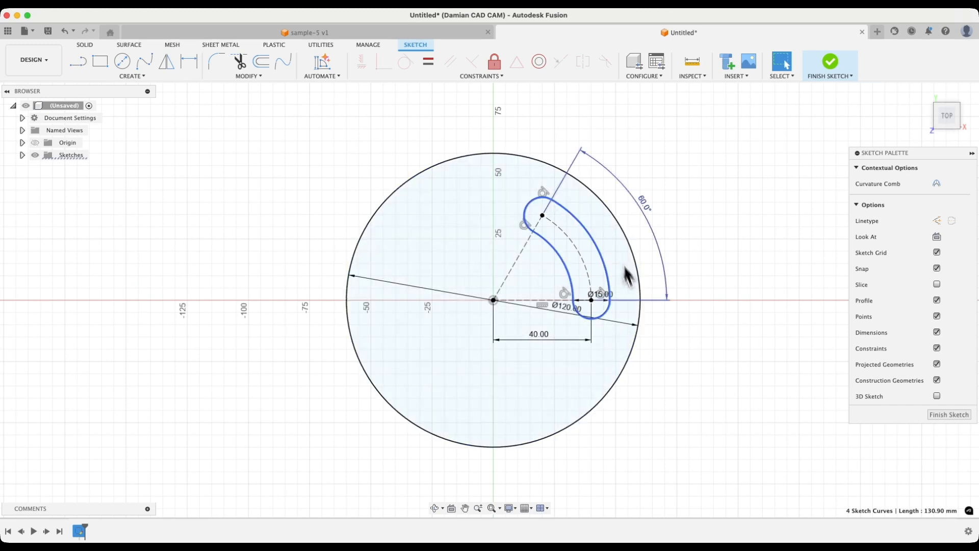
mouse_move(305, 191)
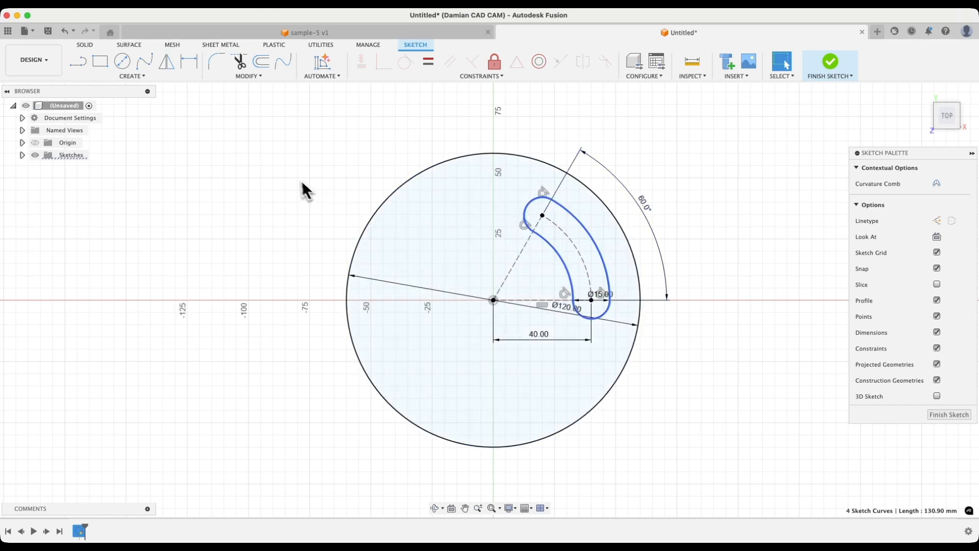
click(132, 67)
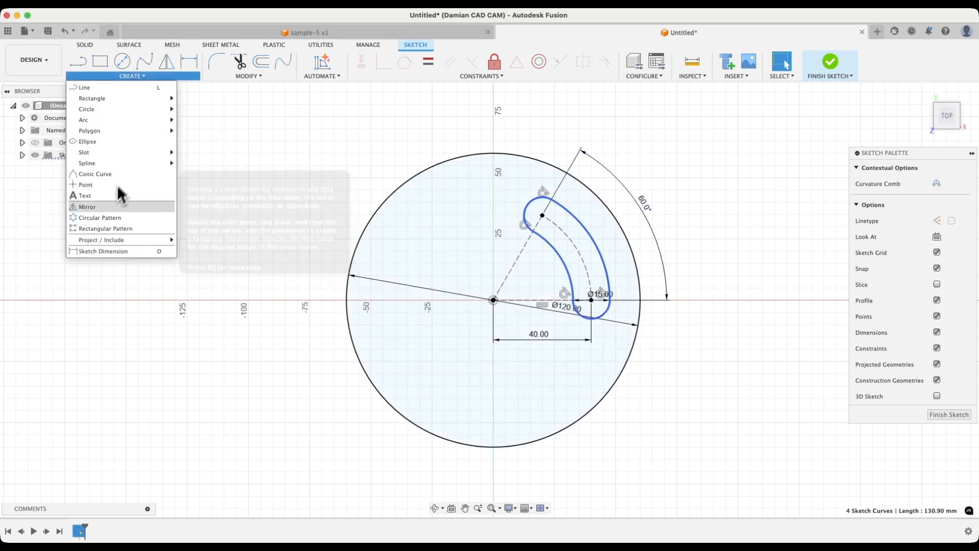
- Circular-pattern the slot around the origin, full distribution, quantity 3
click(100, 217)
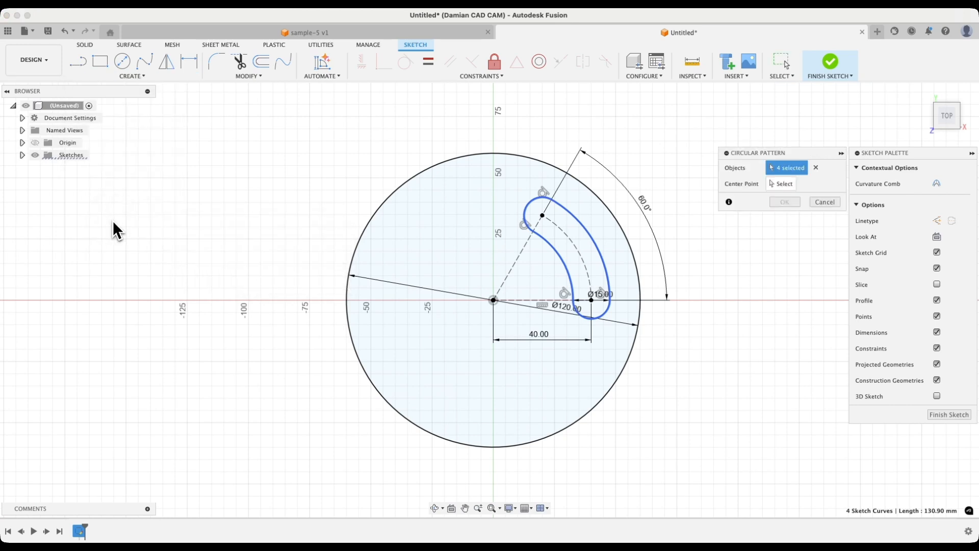
mouse_move(794, 177)
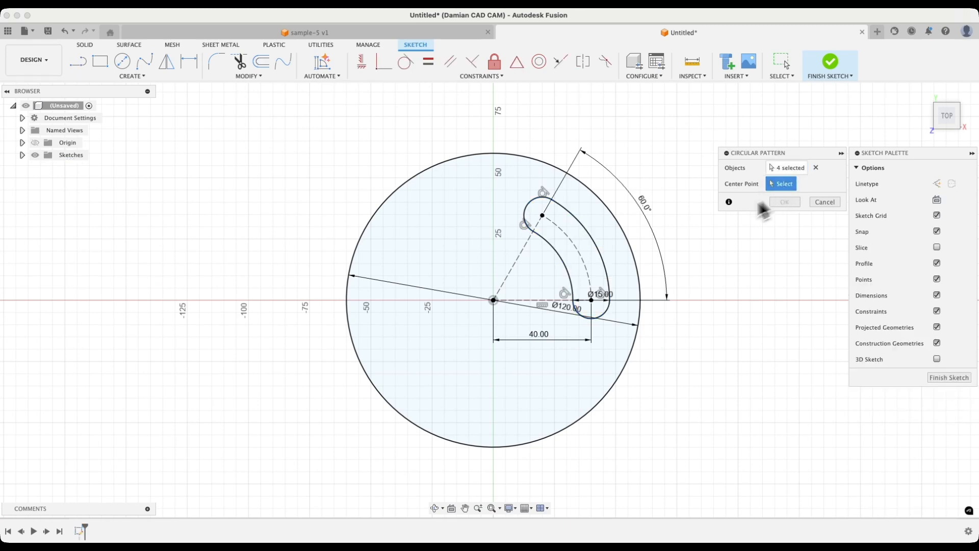
mouse_move(493, 300)
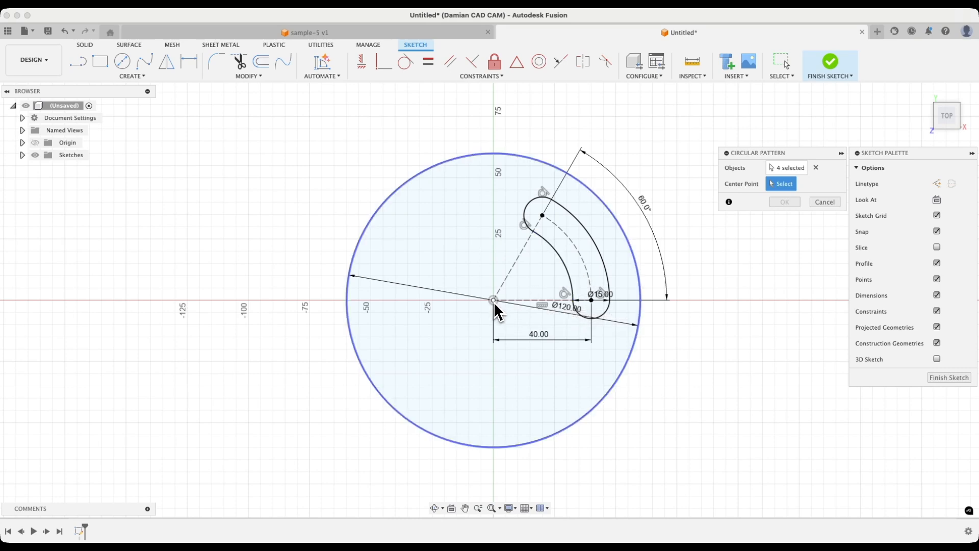
click(493, 300)
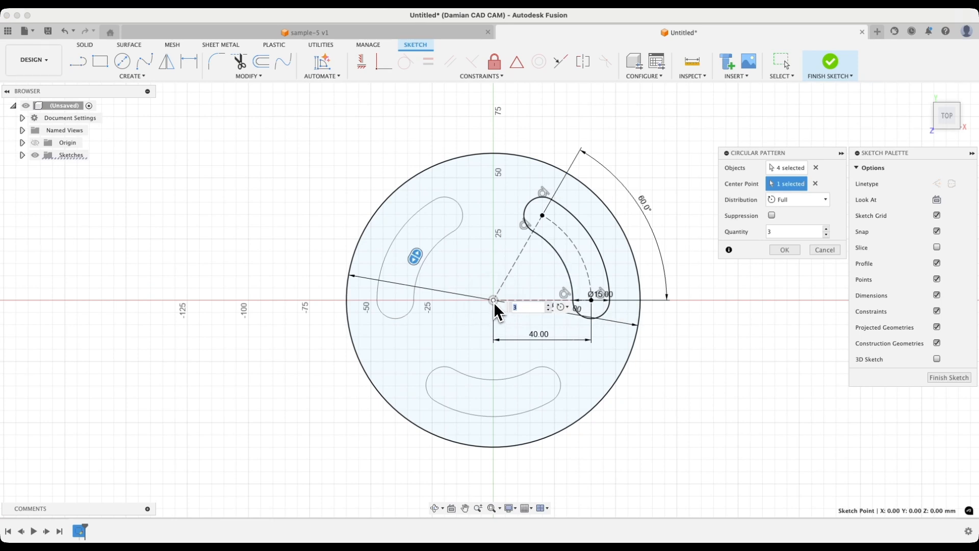
click(825, 229)
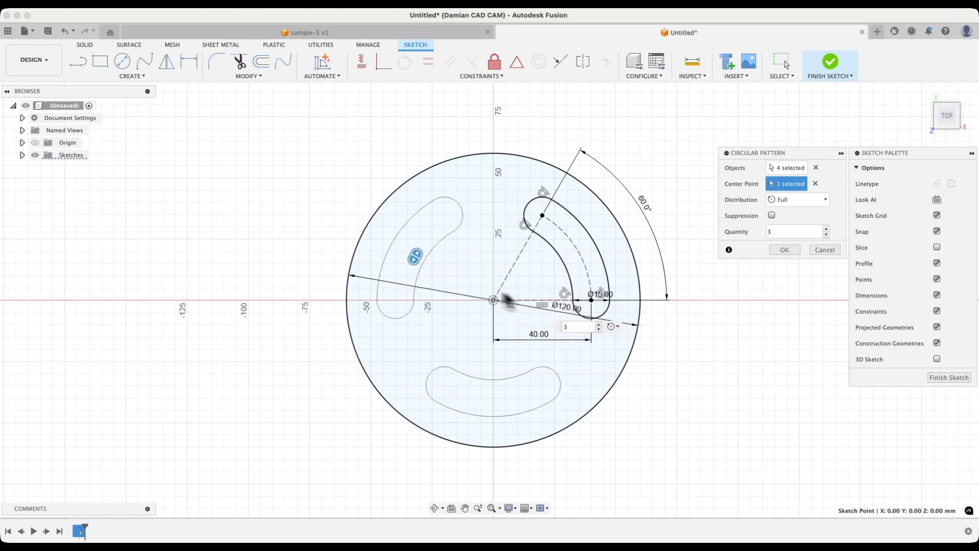
mouse_move(778, 242)
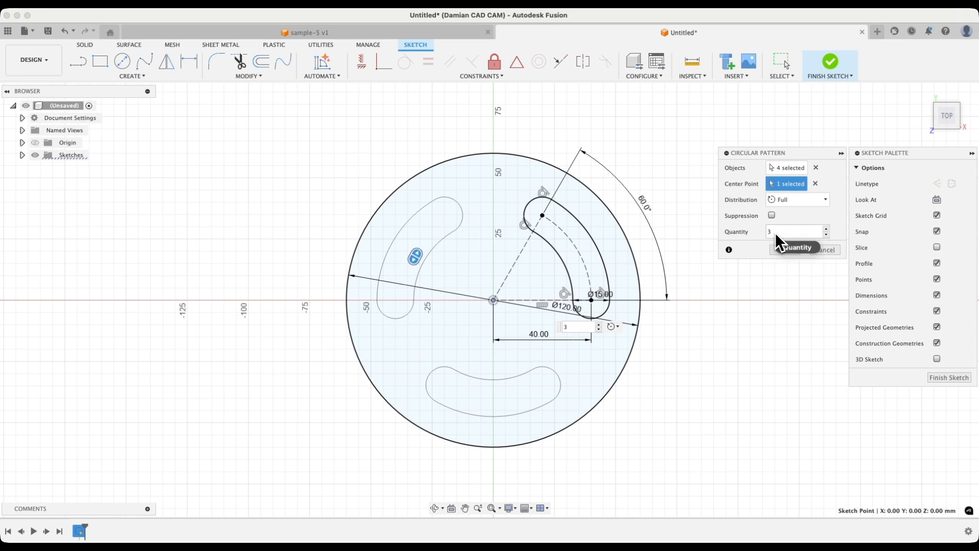
mouse_move(757, 280)
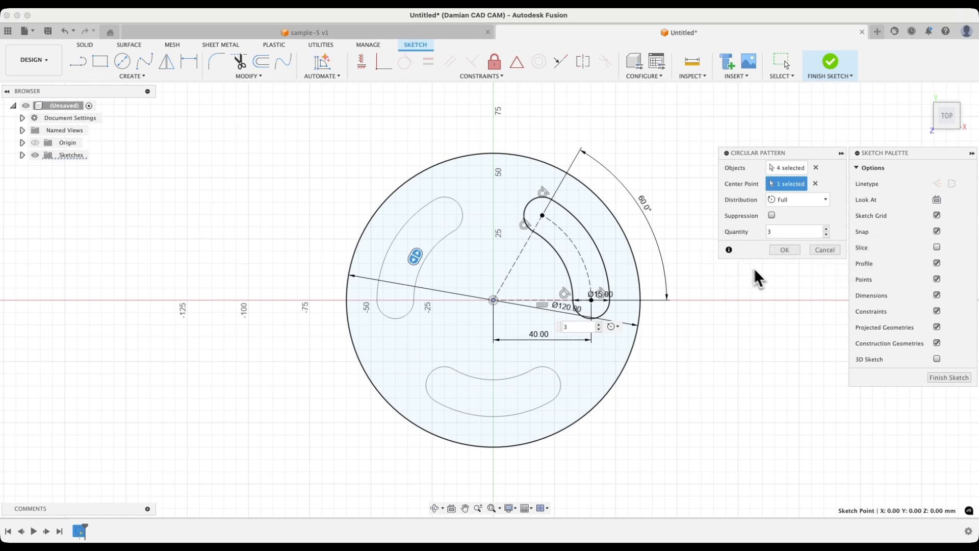
click(783, 250)
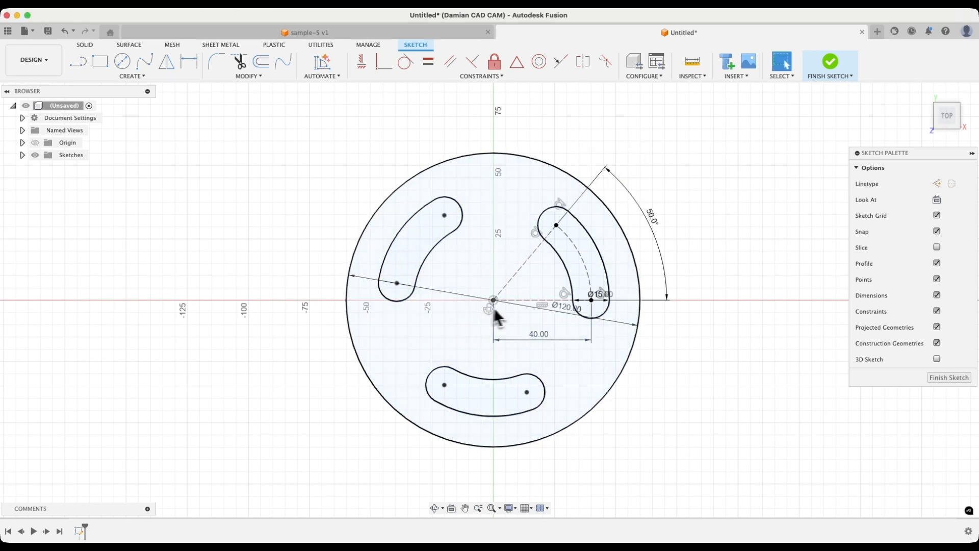
- Change the slot width dimension to 20 mm, widening all three slots
click(602, 294)
text(20)
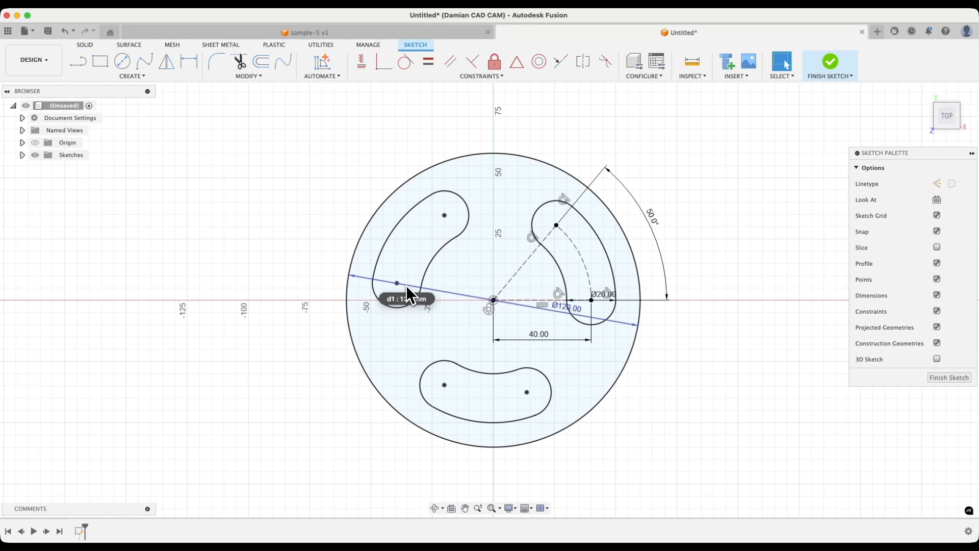
mouse_move(939, 369)
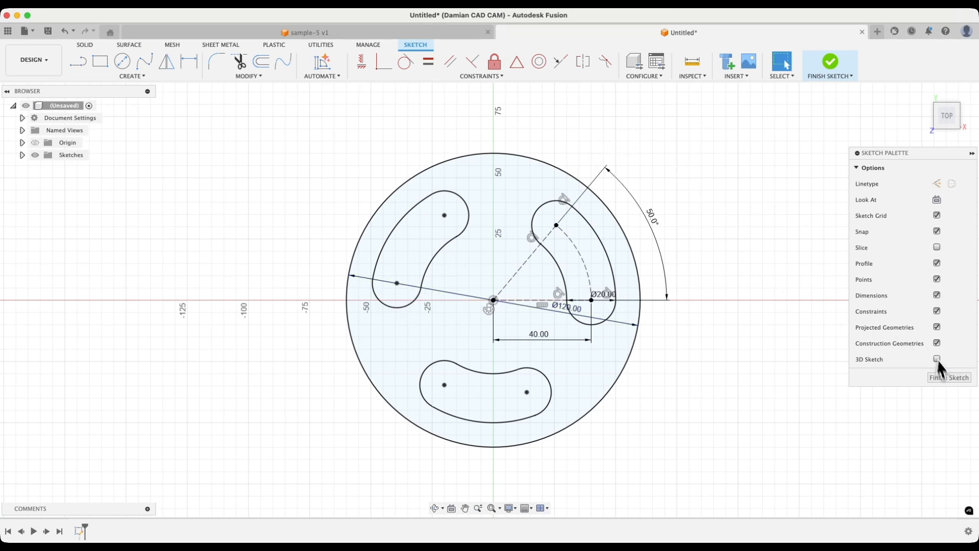
- Finish the sketch and extrude the slotted disc profile 10 mm into a solid plate
click(831, 62)
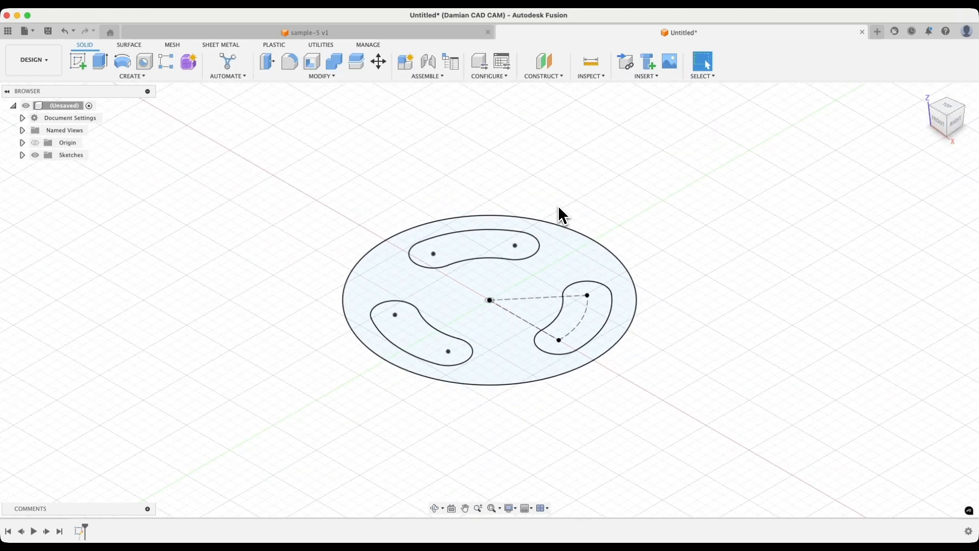
mouse_move(418, 288)
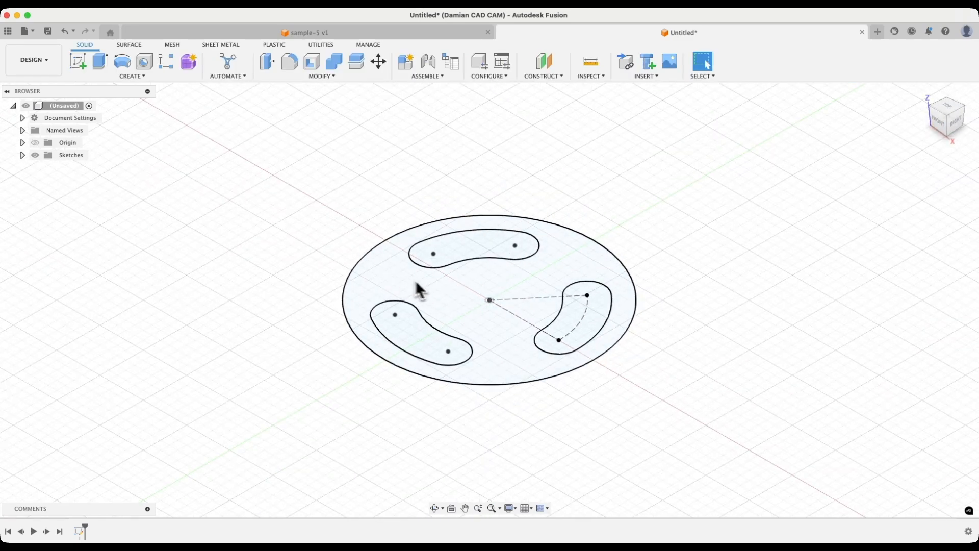
mouse_move(400, 287)
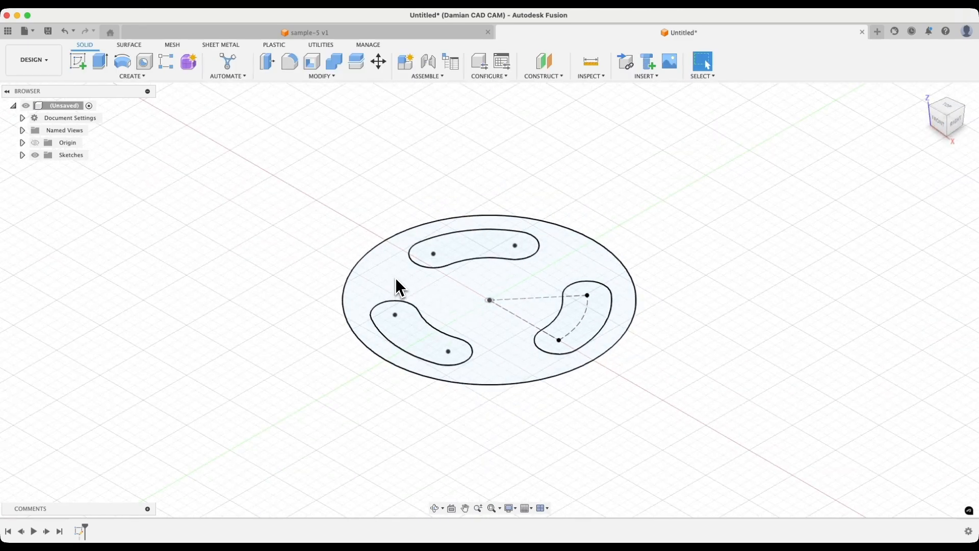
click(400, 288)
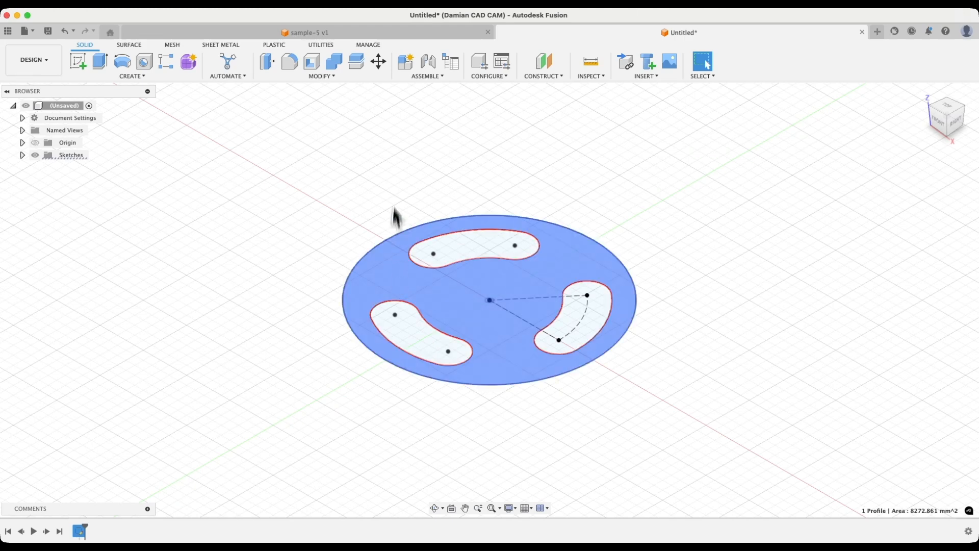
mouse_move(443, 227)
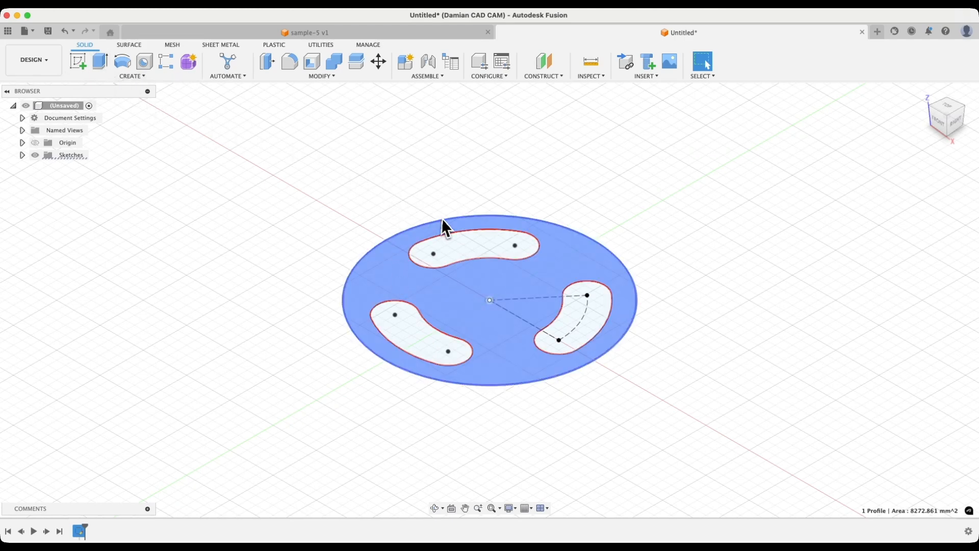
key(e)
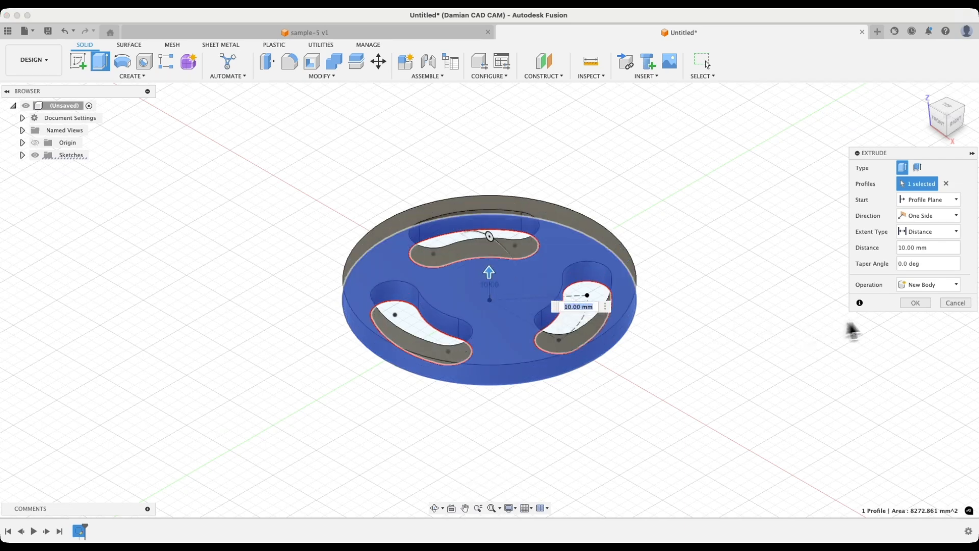
click(913, 302)
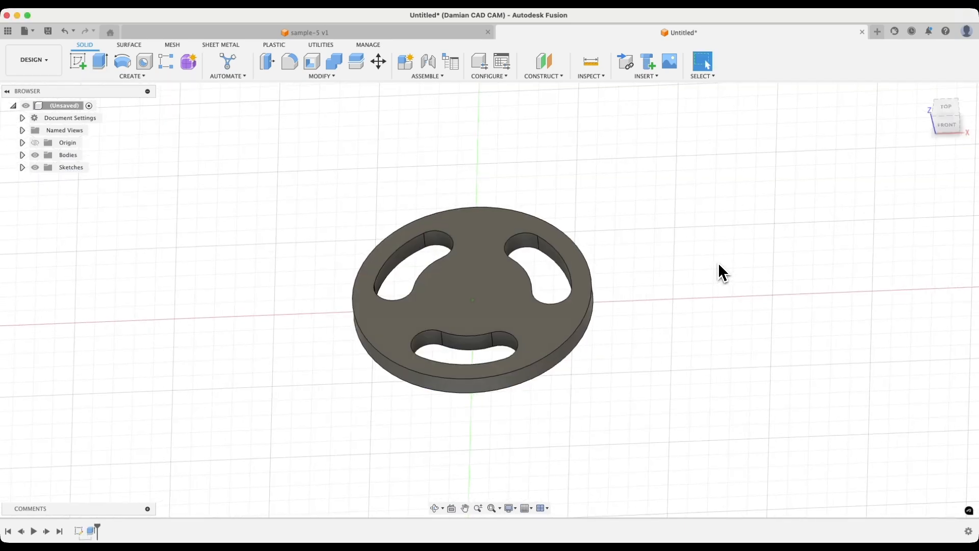